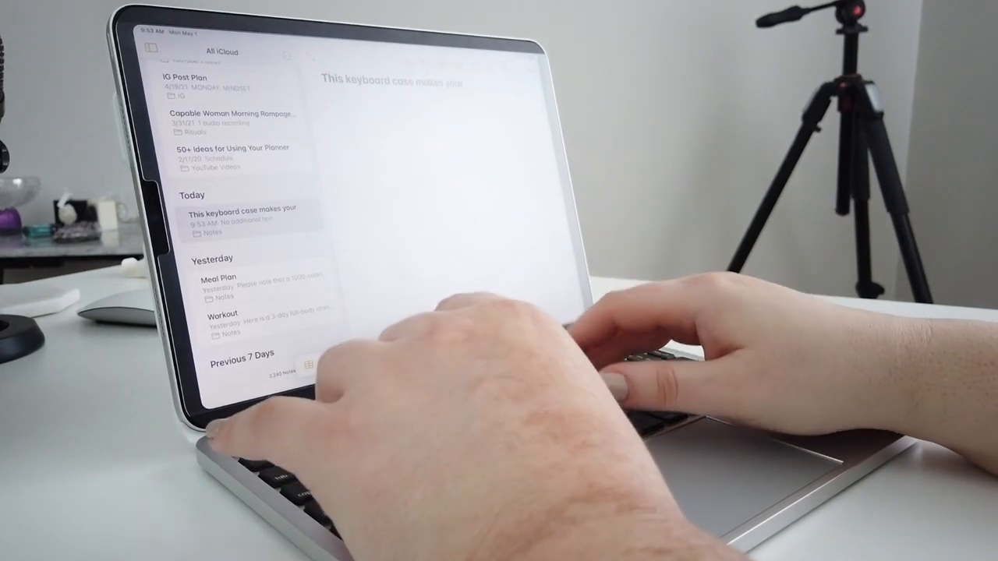
text(iPad look like)
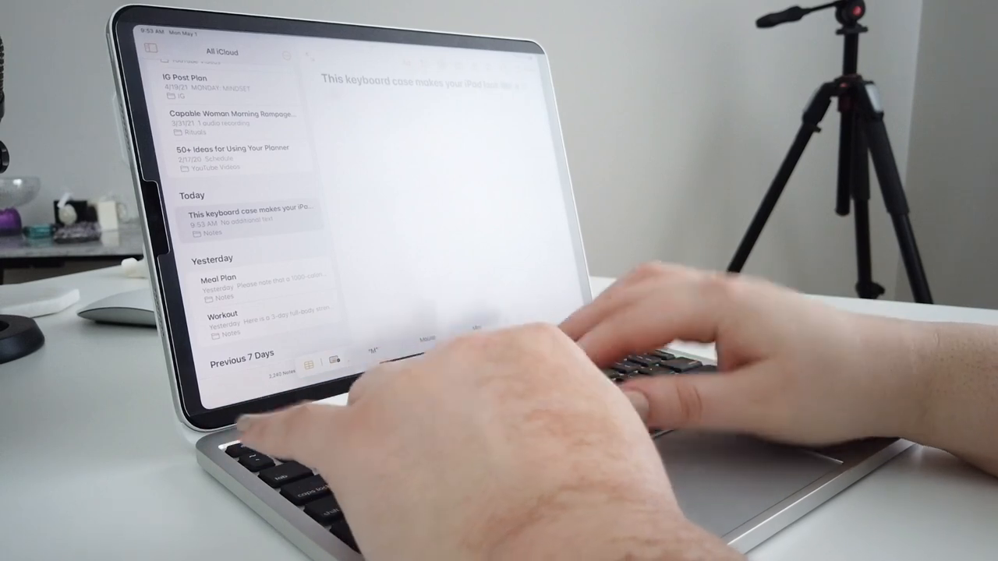
text(Macbook)
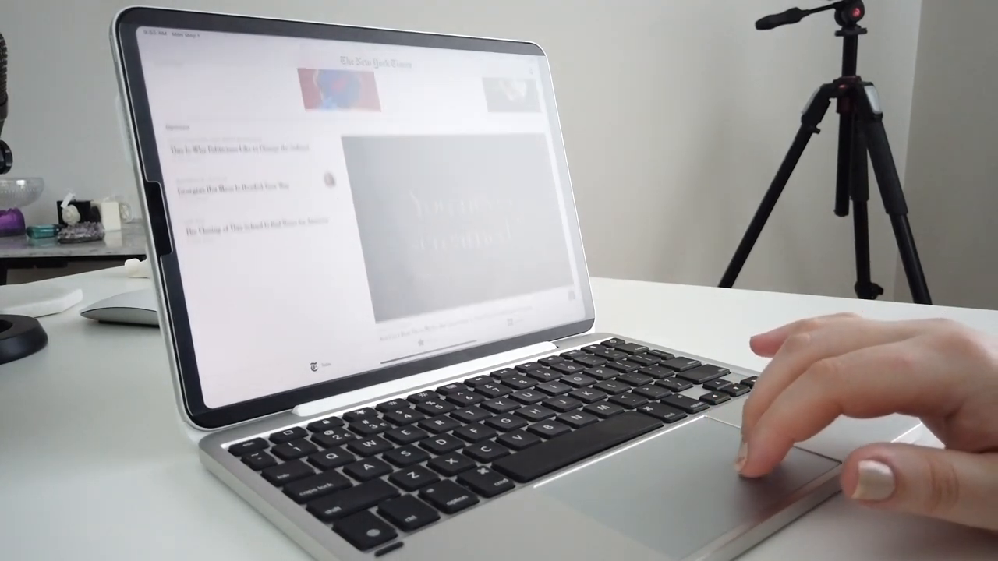
scroll(up, 3)
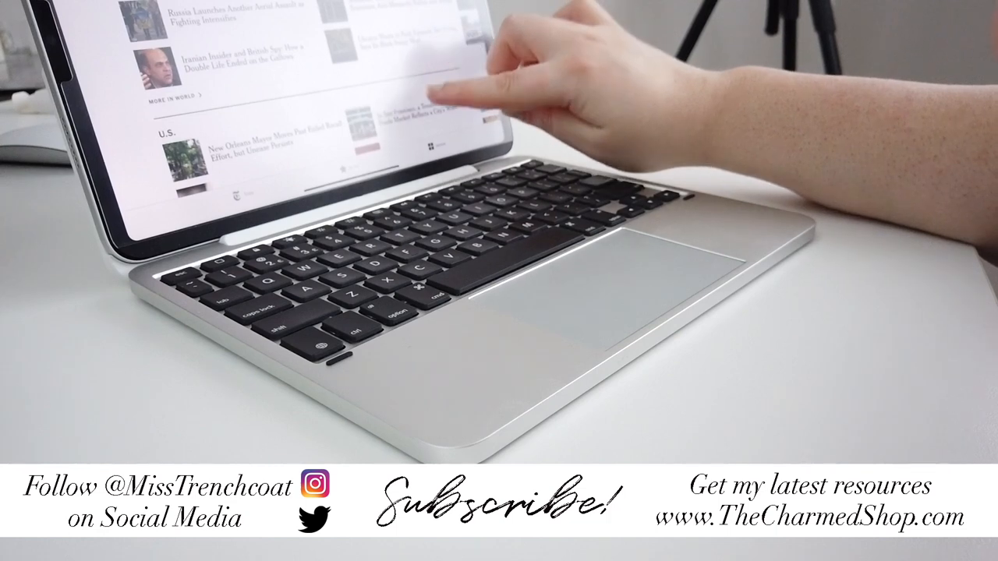
scroll(down, 3)
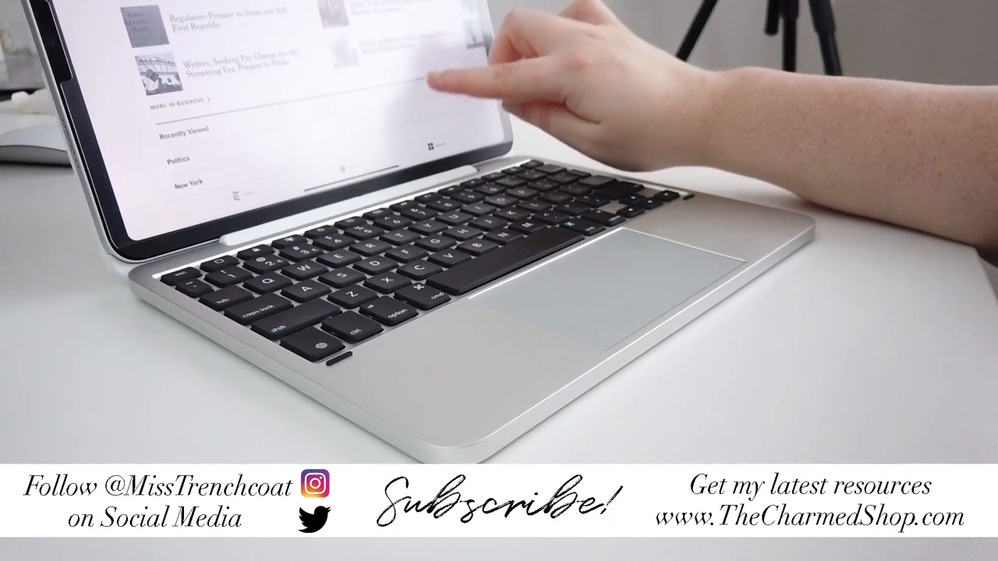